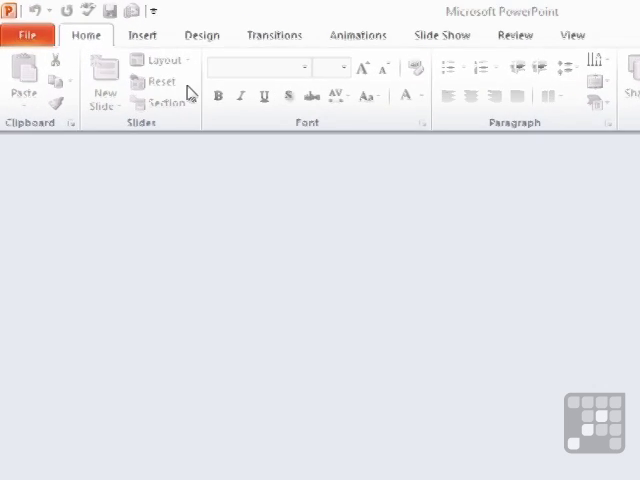
- Show the New pane with Available Templates and Themes via File > New
{"action": "left_click", "coordinate": [28, 36]}
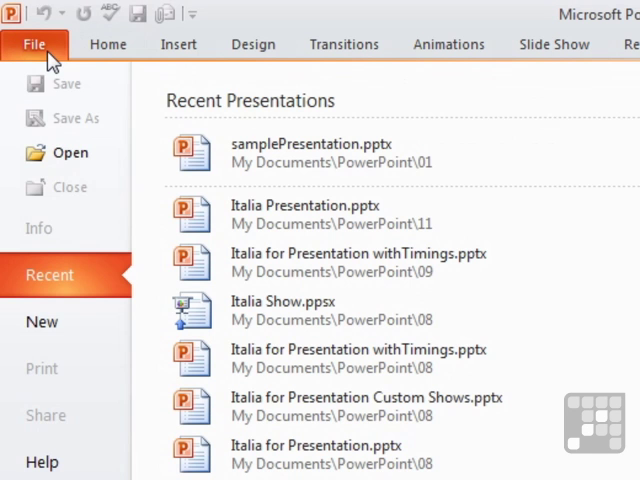
{"action": "left_click", "coordinate": [40, 320]}
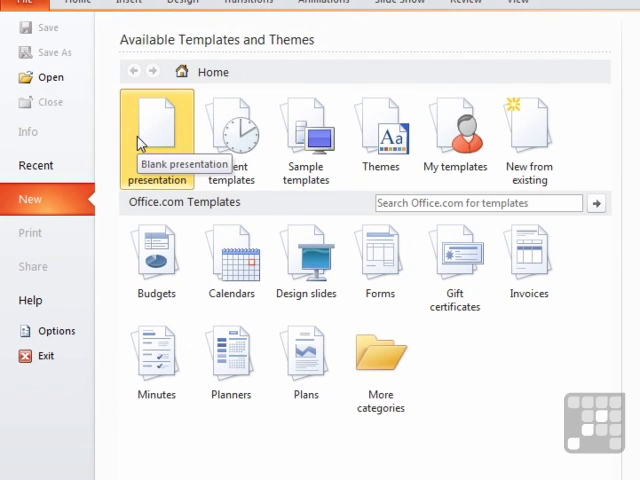
{"action": "mouse_move", "coordinate": [190, 100]}
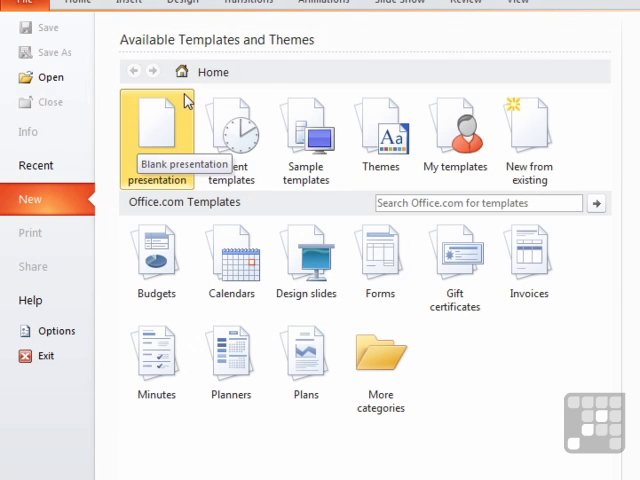
{"action": "mouse_move", "coordinate": [230, 136]}
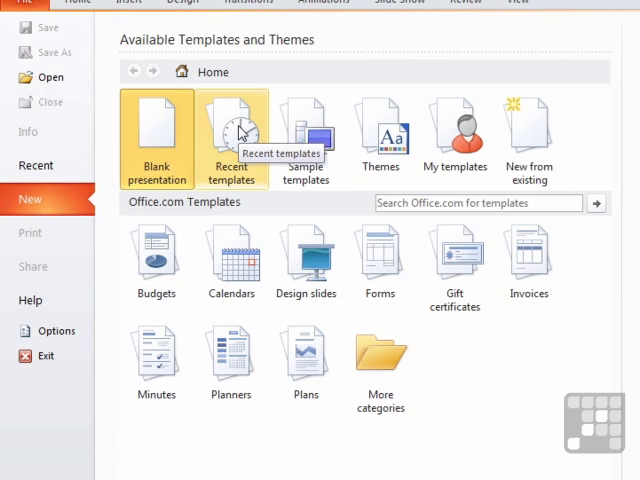
{"action": "mouse_move", "coordinate": [268, 164]}
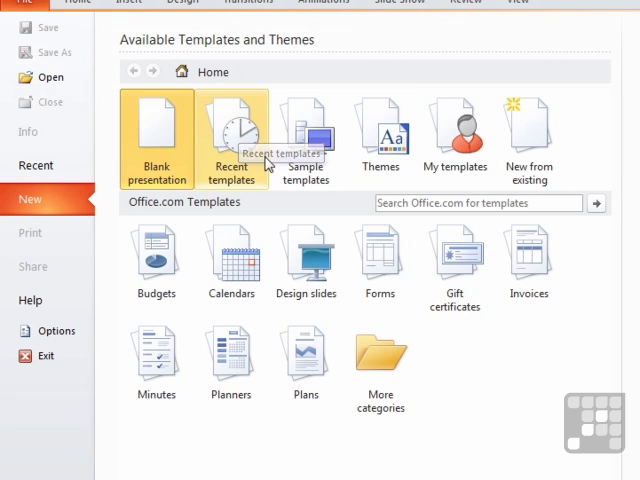
{"action": "mouse_move", "coordinate": [306, 136]}
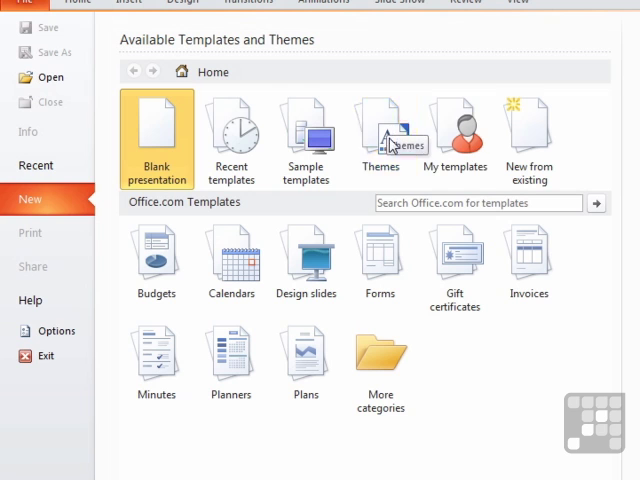
{"action": "mouse_move", "coordinate": [454, 136]}
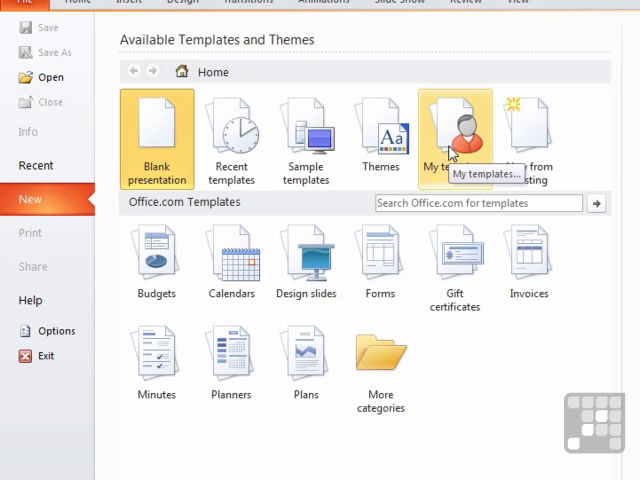
{"action": "mouse_move", "coordinate": [528, 140]}
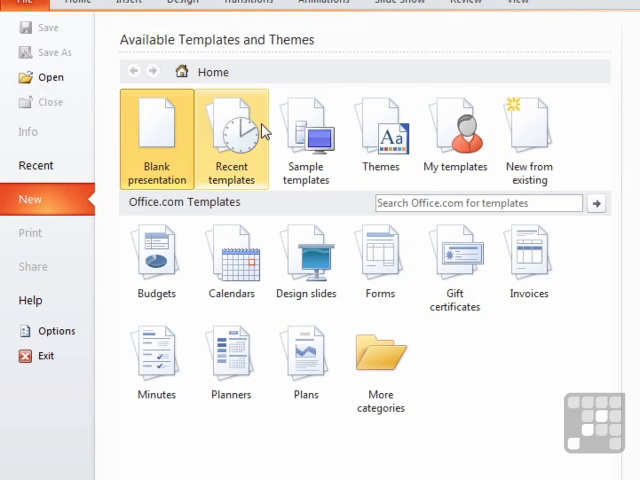
{"action": "mouse_move", "coordinate": [530, 140]}
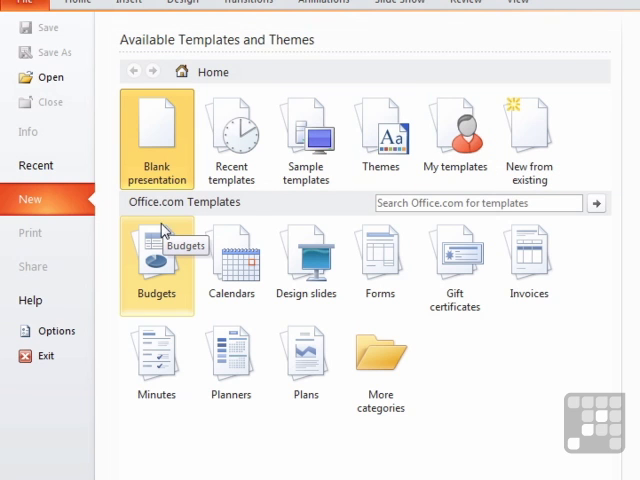
{"action": "mouse_move", "coordinate": [172, 270]}
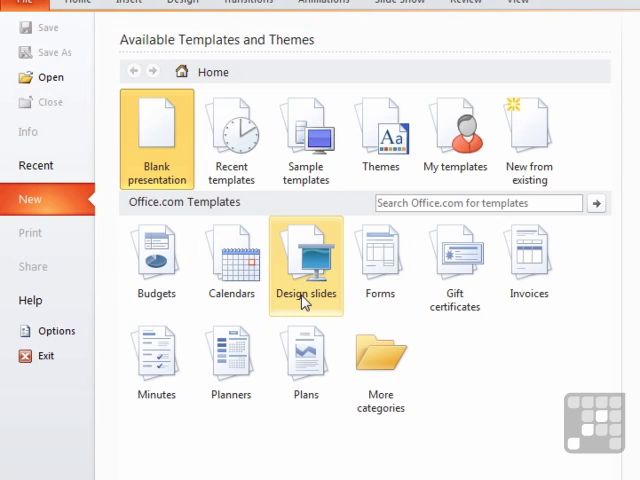
{"action": "mouse_move", "coordinate": [452, 264]}
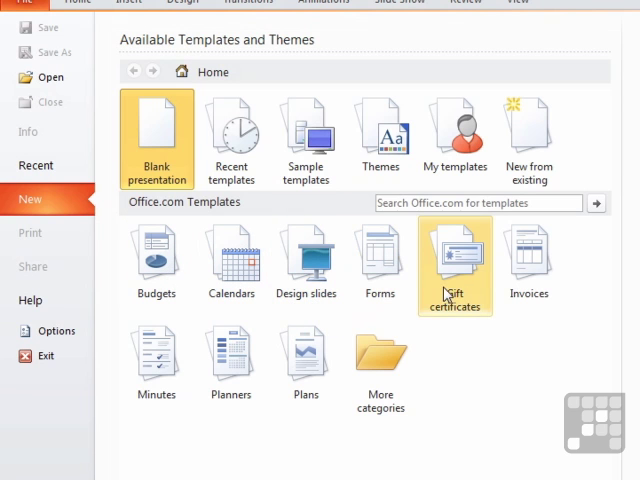
{"action": "mouse_move", "coordinate": [250, 364]}
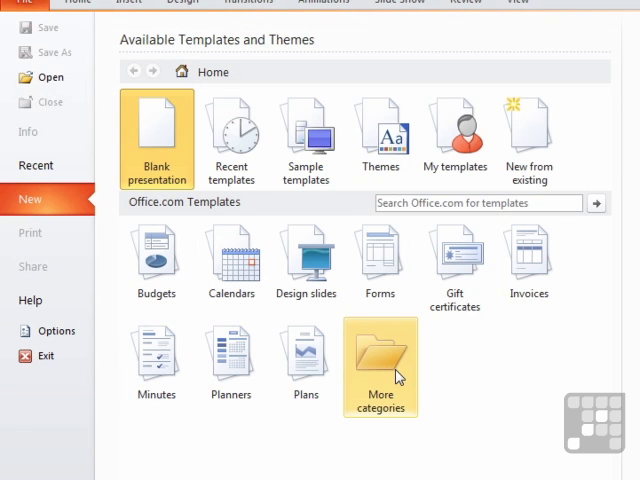
{"action": "mouse_move", "coordinate": [314, 200]}
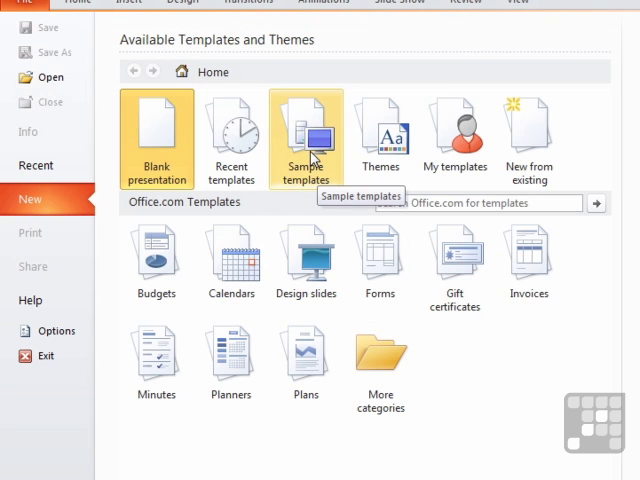
- Browse Sample templates and preview the Introducing PowerPoint 2010 sample
{"action": "left_click", "coordinate": [304, 130]}
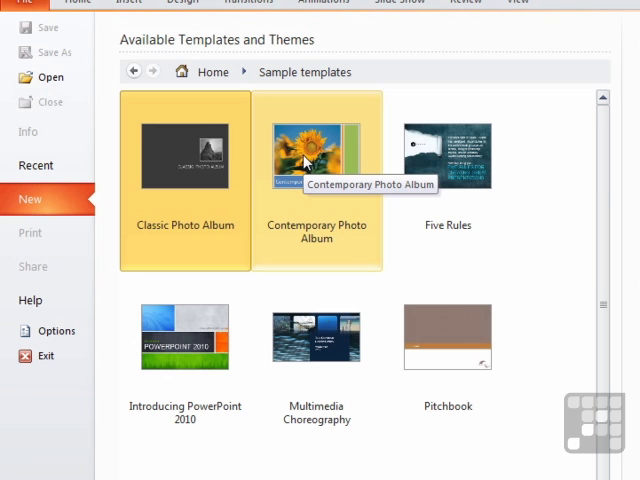
{"action": "mouse_move", "coordinate": [316, 240]}
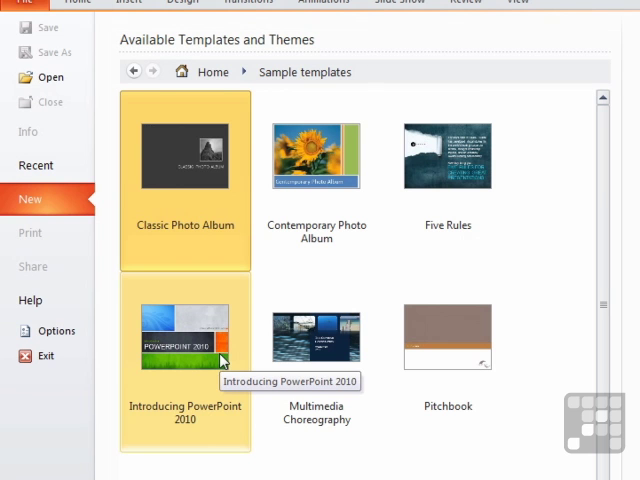
{"action": "left_click", "coordinate": [448, 336]}
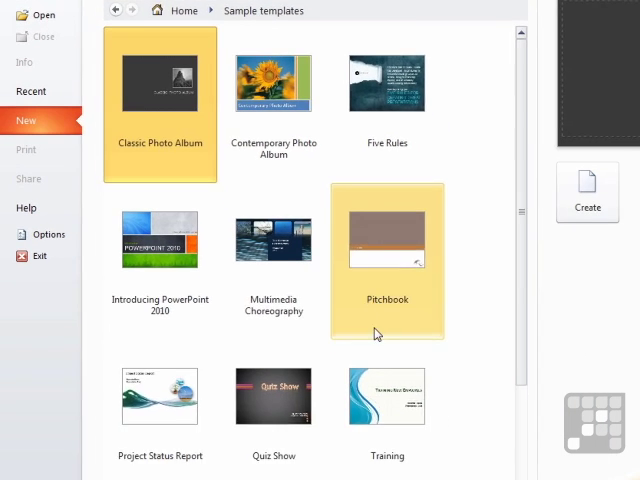
{"action": "scroll", "scroll_direction": "down", "scroll_amount": 3}
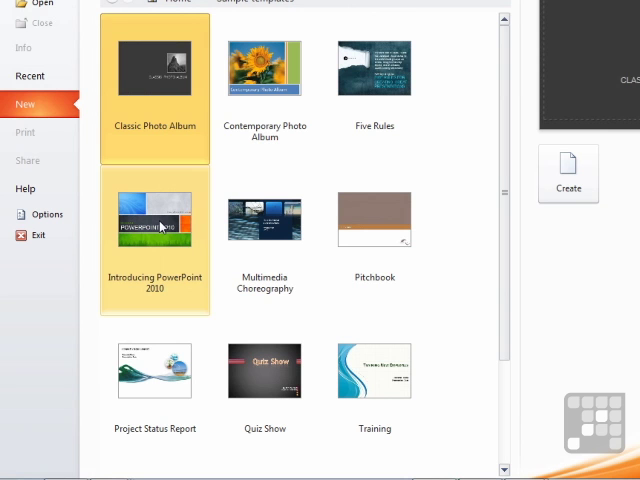
{"action": "mouse_move", "coordinate": [160, 226]}
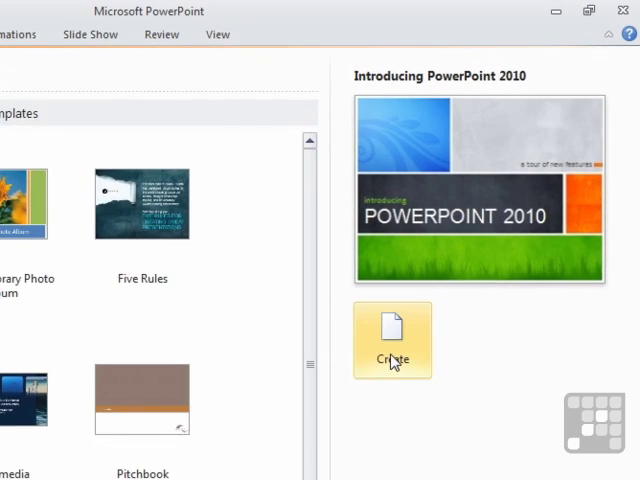
- Create a presentation from the Introducing PowerPoint 2010 sample and scroll through its slides
{"action": "left_click", "coordinate": [392, 340]}
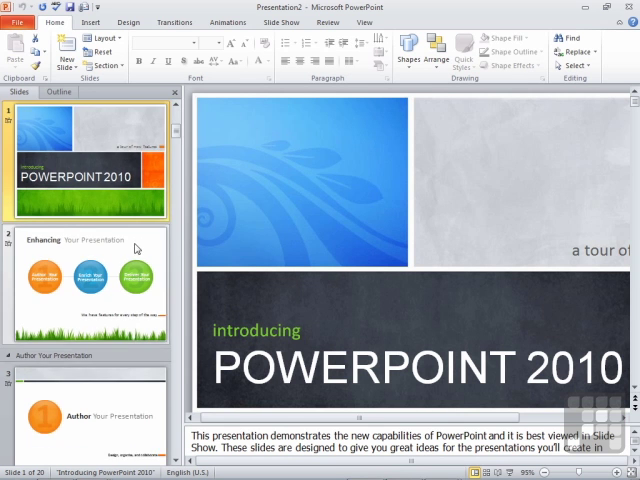
{"action": "scroll", "scroll_direction": "down", "scroll_amount": 3}
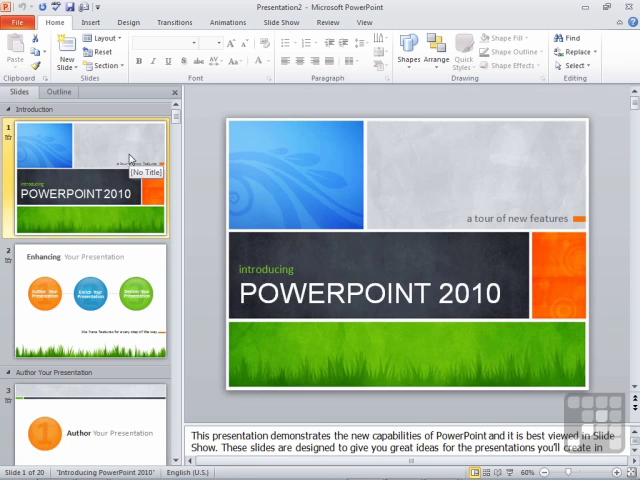
{"action": "mouse_move", "coordinate": [404, 256]}
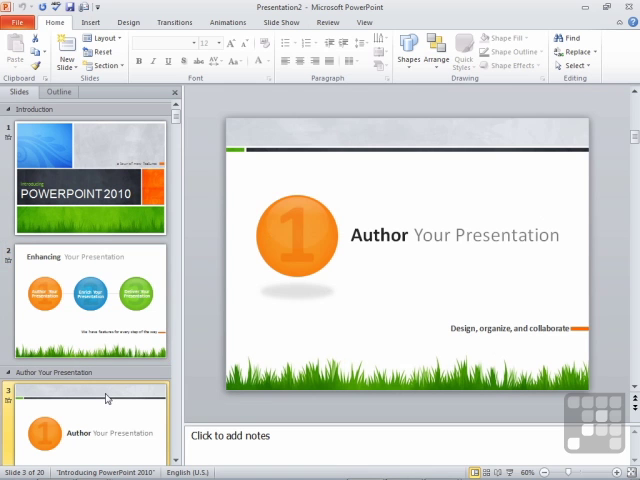
{"action": "scroll", "scroll_direction": "down", "scroll_amount": 3}
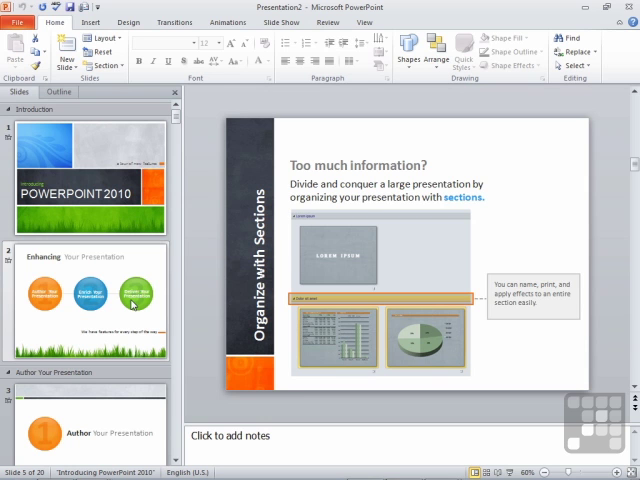
{"action": "mouse_move", "coordinate": [144, 290]}
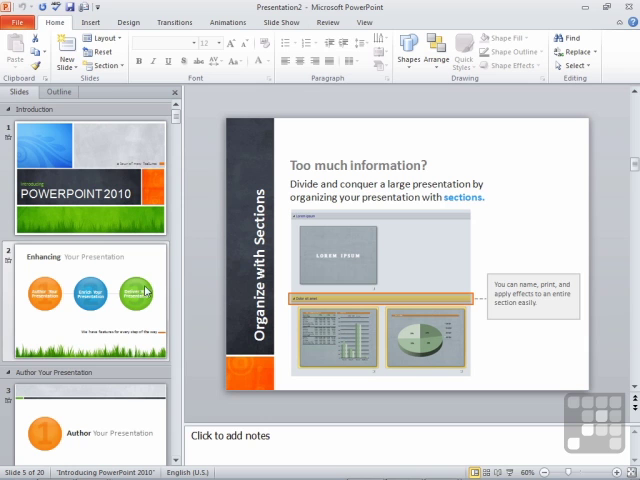
{"action": "mouse_move", "coordinate": [310, 112]}
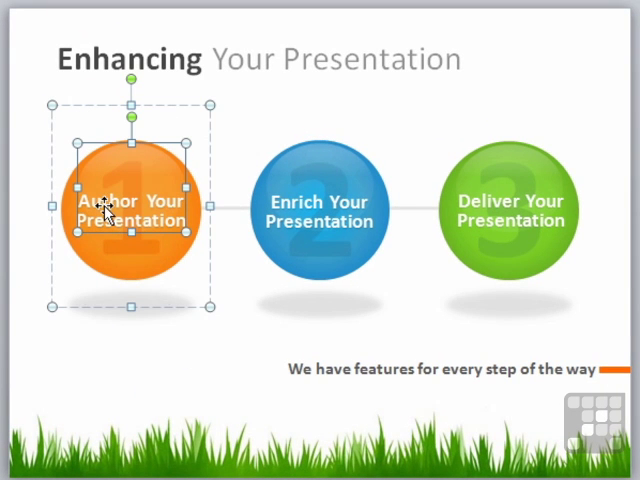
- Edit the circles on slide 2 so the blue circle reads 'We Can do IT'
{"action": "right_click", "coordinate": [108, 210]}
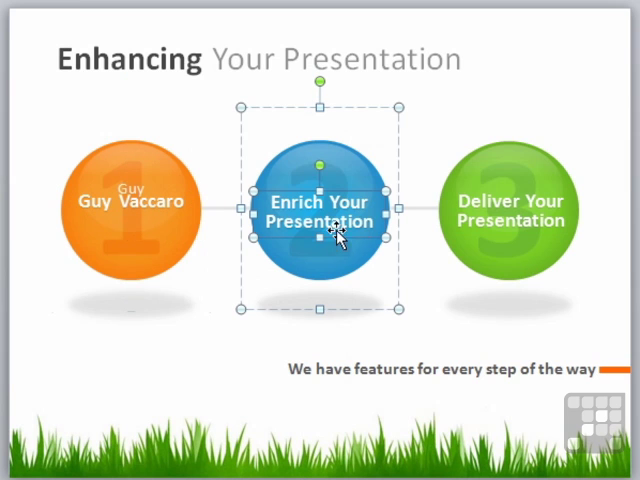
{"action": "type", "text": "We Can do IT"}
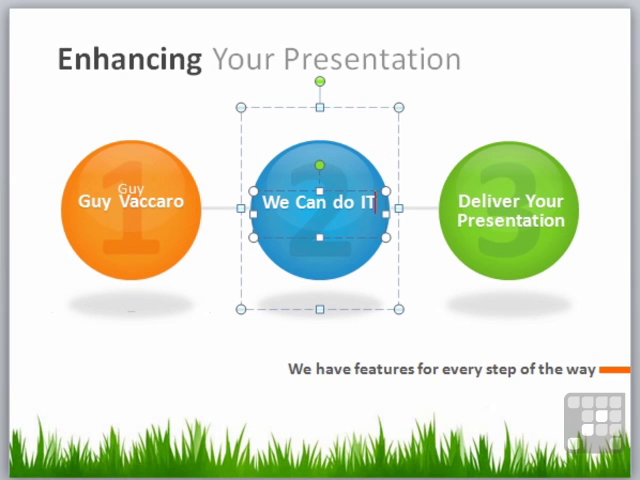
{"action": "mouse_move", "coordinate": [452, 238]}
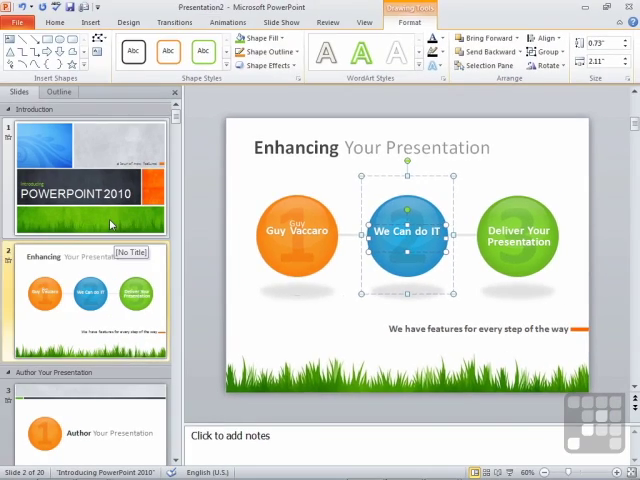
{"action": "left_click", "coordinate": [90, 298]}
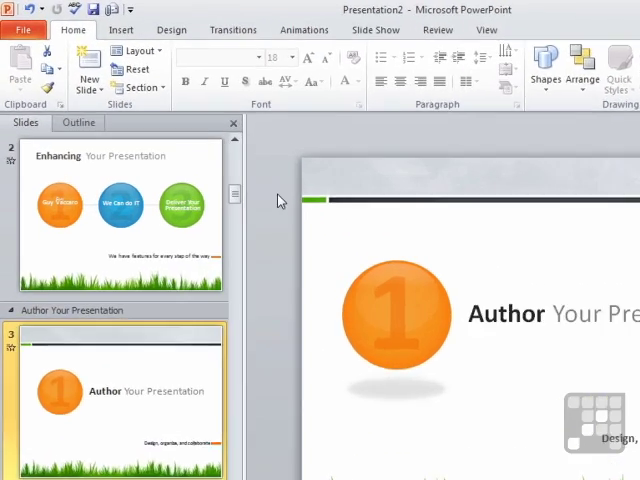
- Save the deck as 'sample template presentation' in Documents\PowerPoint\11
{"action": "left_click", "coordinate": [40, 36]}
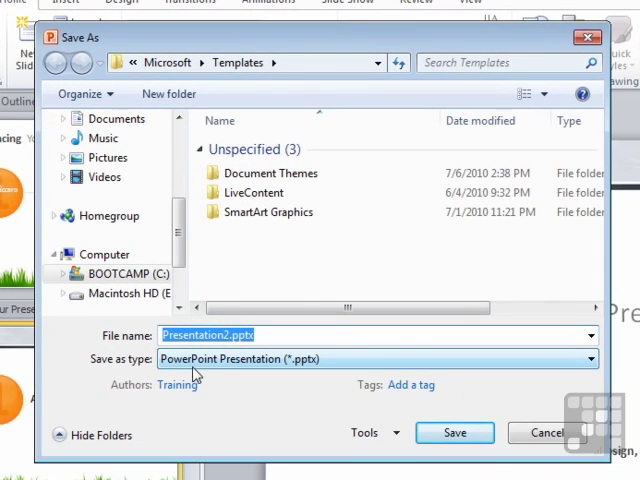
{"action": "mouse_move", "coordinate": [280, 358]}
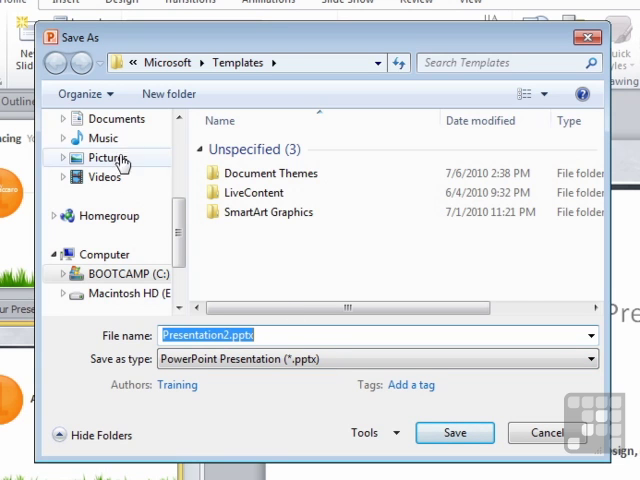
{"action": "left_click", "coordinate": [116, 118]}
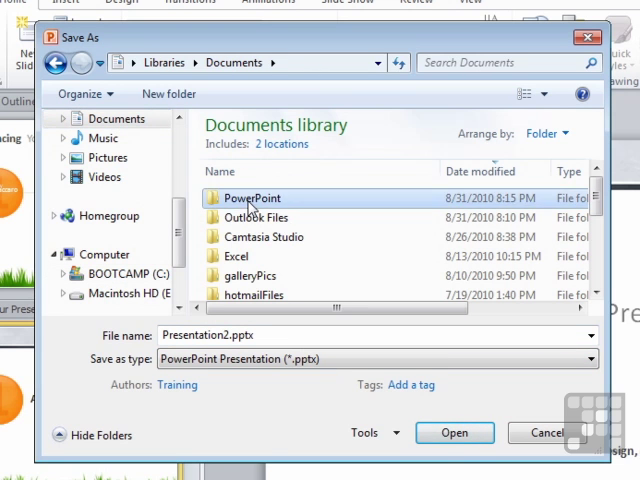
{"action": "double_click", "coordinate": [252, 196]}
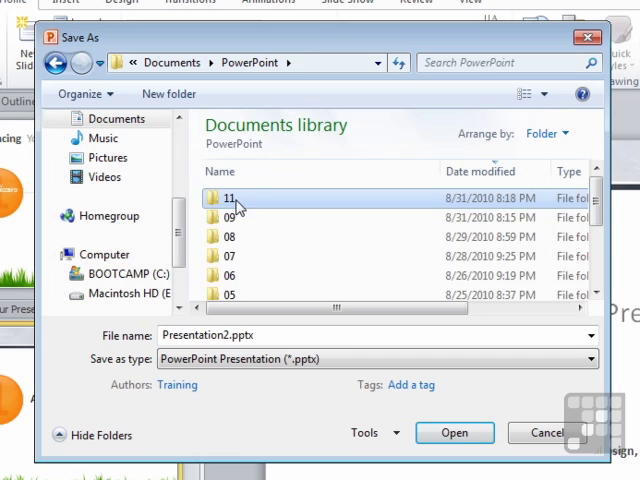
{"action": "double_click", "coordinate": [226, 196]}
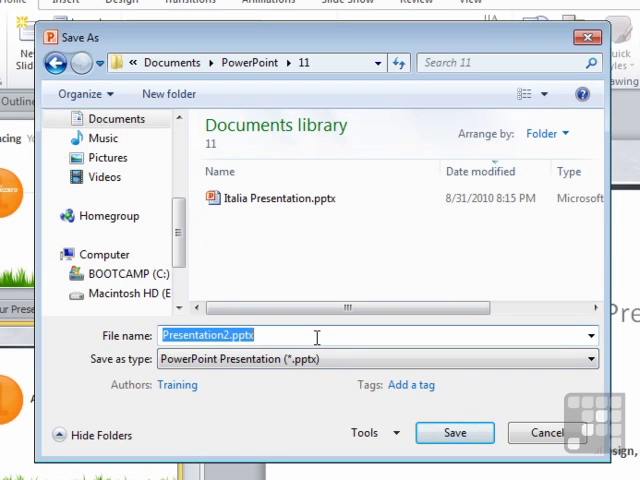
{"action": "type", "text": "sample template pres"}
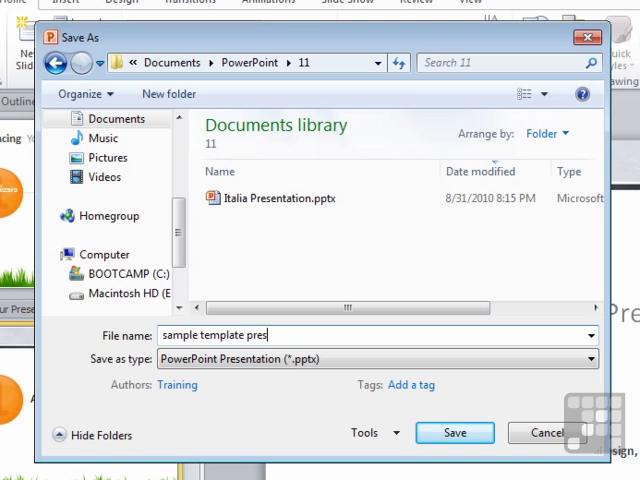
{"action": "type", "text": "entation"}
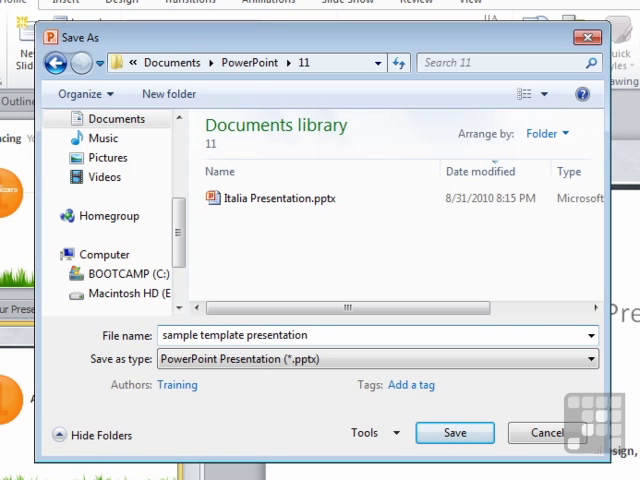
{"action": "left_click", "coordinate": [468, 432]}
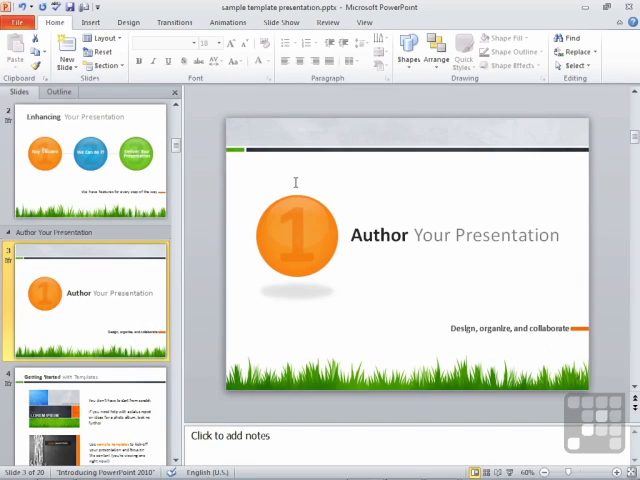
- Browse Office.com templates for a new presentation, backing out of the outdated Budgets category
{"action": "left_click", "coordinate": [24, 24]}
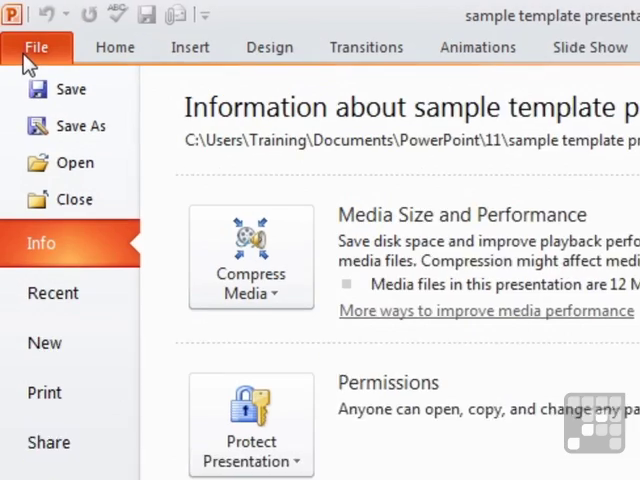
{"action": "left_click", "coordinate": [44, 342]}
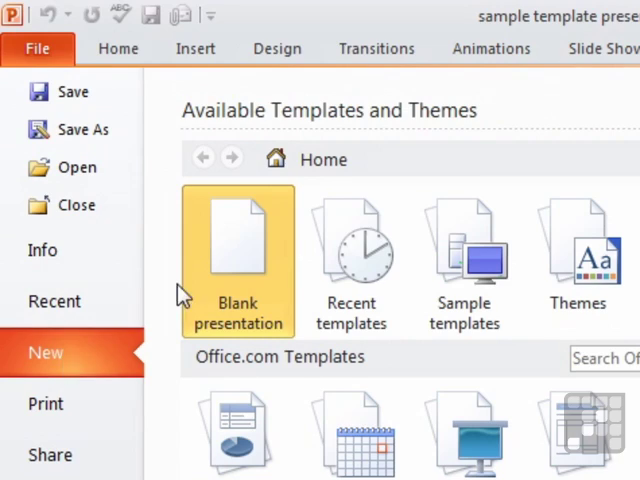
{"action": "left_click", "coordinate": [464, 250]}
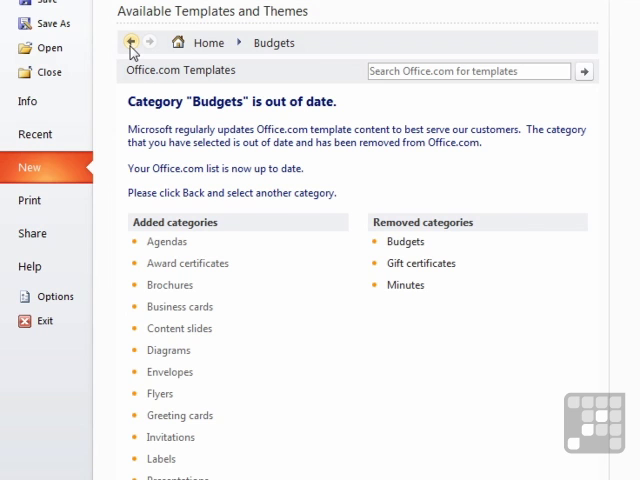
{"action": "left_click", "coordinate": [132, 44]}
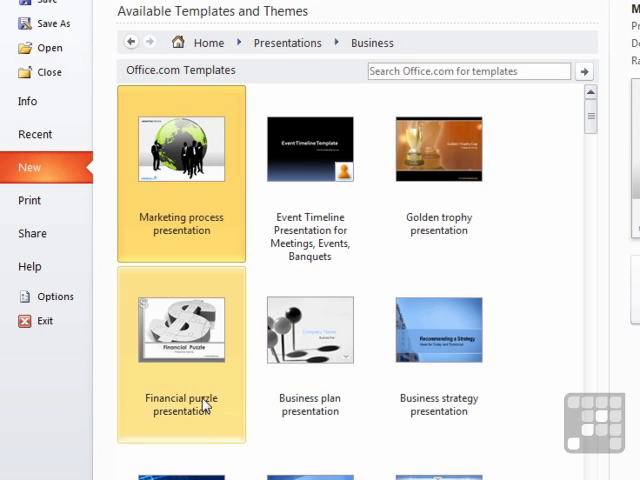
- Select the Marketing plan presentation template under Business and start its download
{"action": "scroll", "scroll_direction": "down", "scroll_amount": 3}
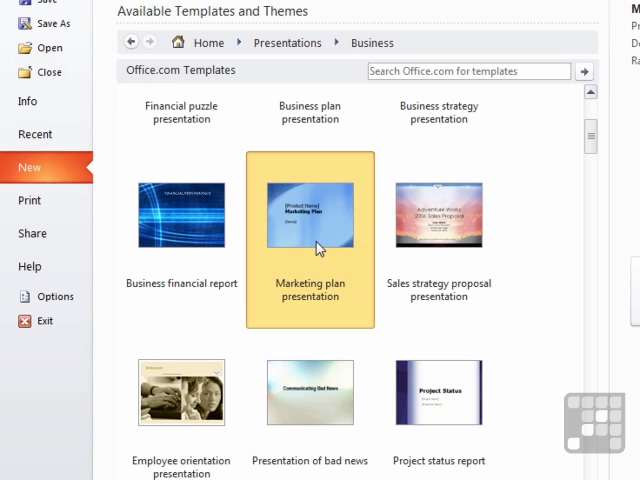
{"action": "left_click", "coordinate": [310, 216]}
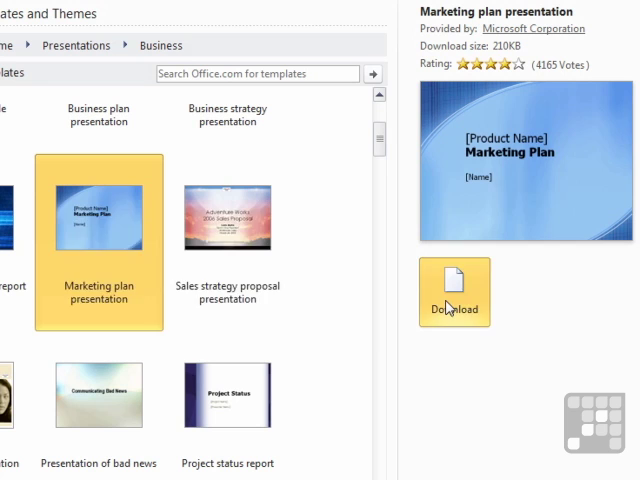
{"action": "left_click", "coordinate": [454, 290]}
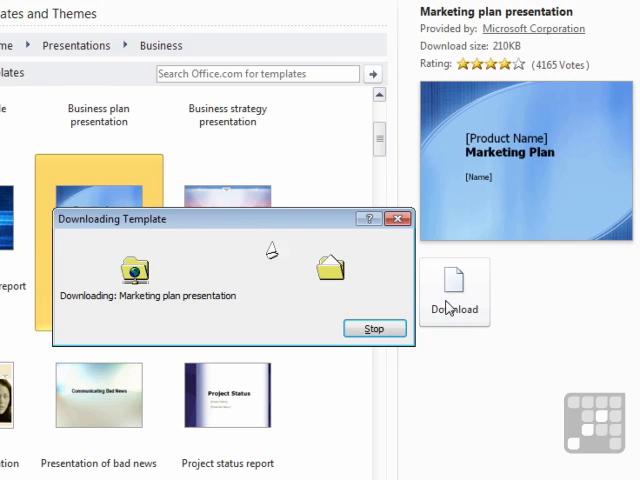
- Review the downloaded deck's Market Summary and Positioning slides, then return to the title slide
{"action": "left_click", "coordinate": [454, 292]}
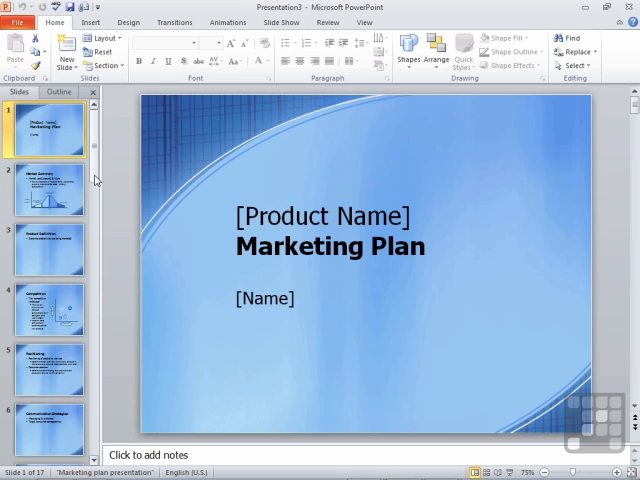
{"action": "left_click", "coordinate": [50, 188]}
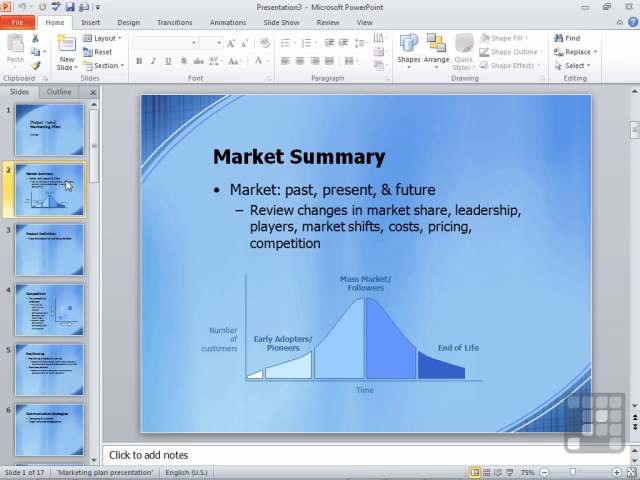
{"action": "left_click", "coordinate": [50, 308]}
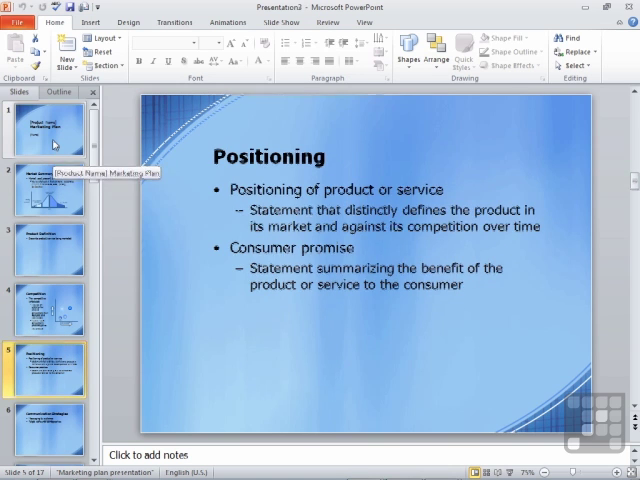
{"action": "left_click", "coordinate": [40, 130]}
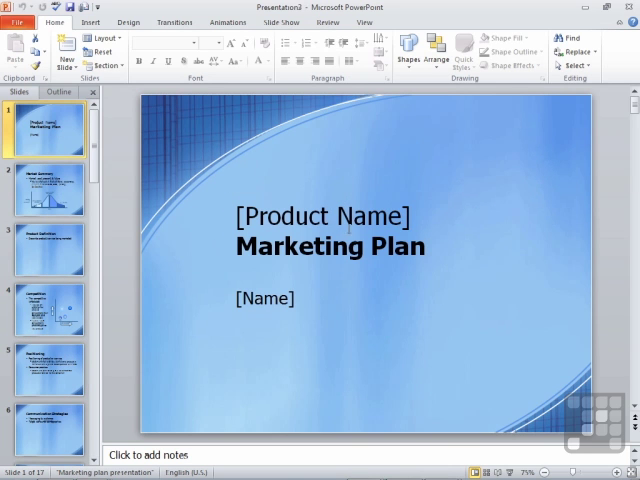
- Replace the [Product Name] placeholder with Guy's Magic Pen and browse onward through later slides
{"action": "left_click", "coordinate": [324, 216]}
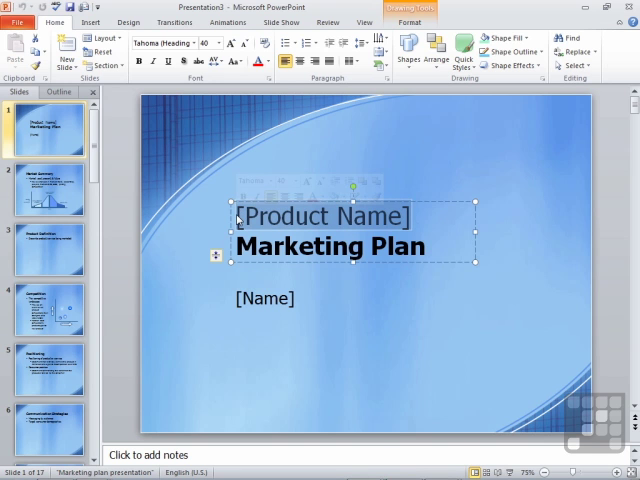
{"action": "type", "text": "Guy's Magic Pen"}
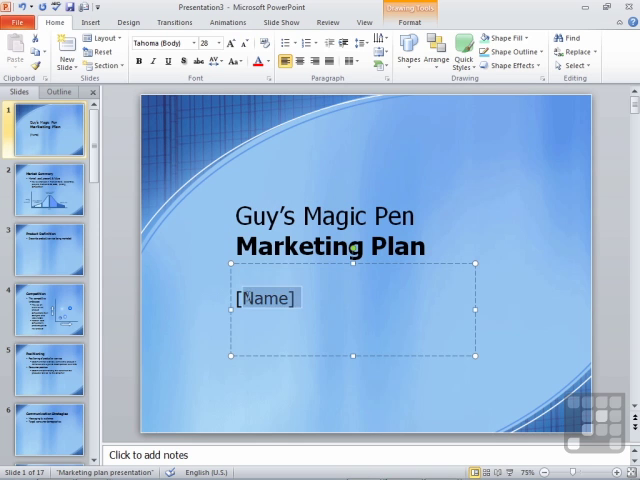
{"action": "left_click", "coordinate": [50, 246]}
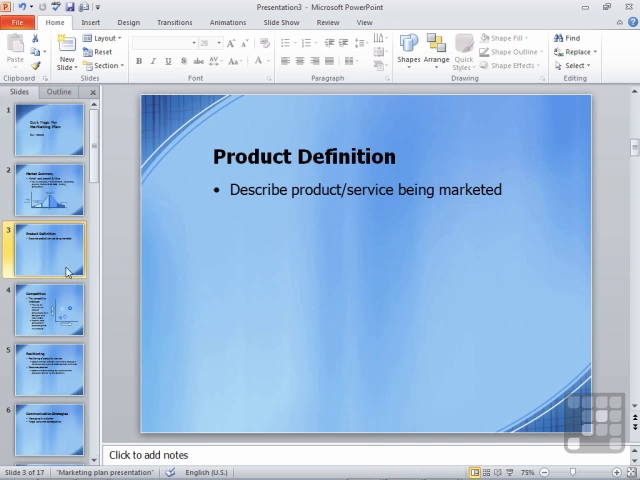
{"action": "left_click", "coordinate": [50, 308]}
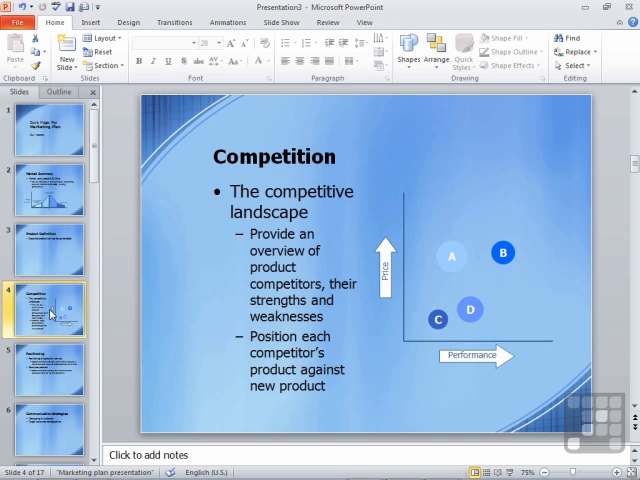
{"action": "left_click", "coordinate": [50, 308]}
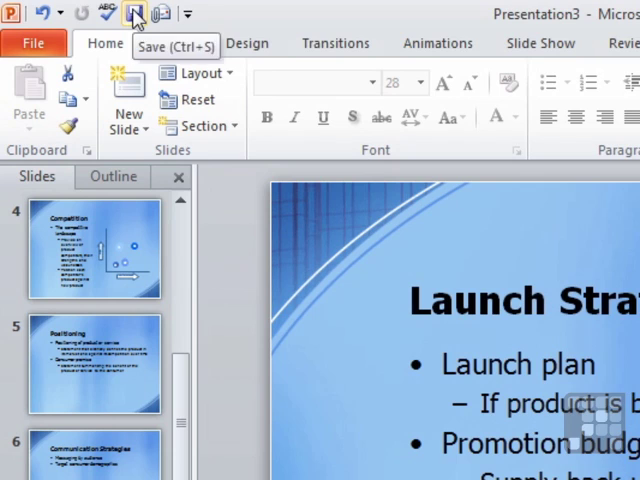
- Save the marketing deck as 'Guy's Magic Pen.pptx' in the PowerPoint\11 folder
{"action": "left_click", "coordinate": [132, 12]}
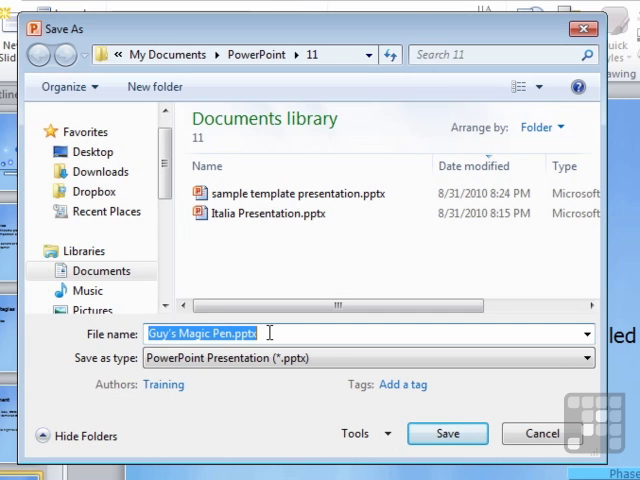
{"action": "mouse_move", "coordinate": [448, 434]}
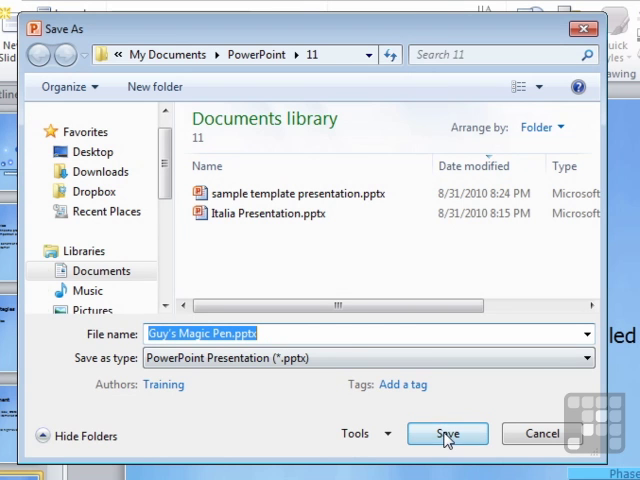
{"action": "left_click", "coordinate": [446, 432]}
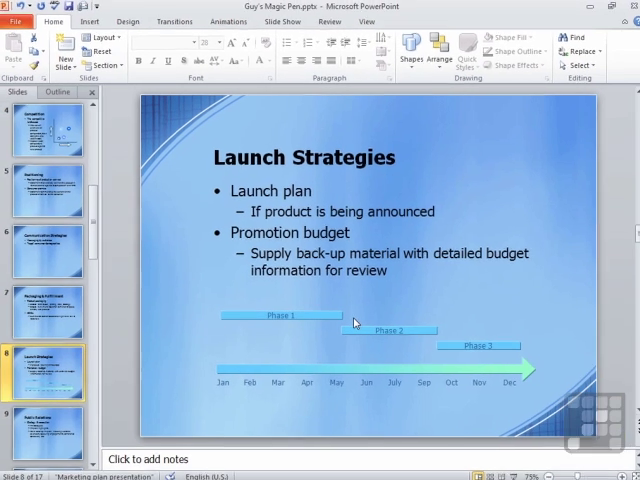